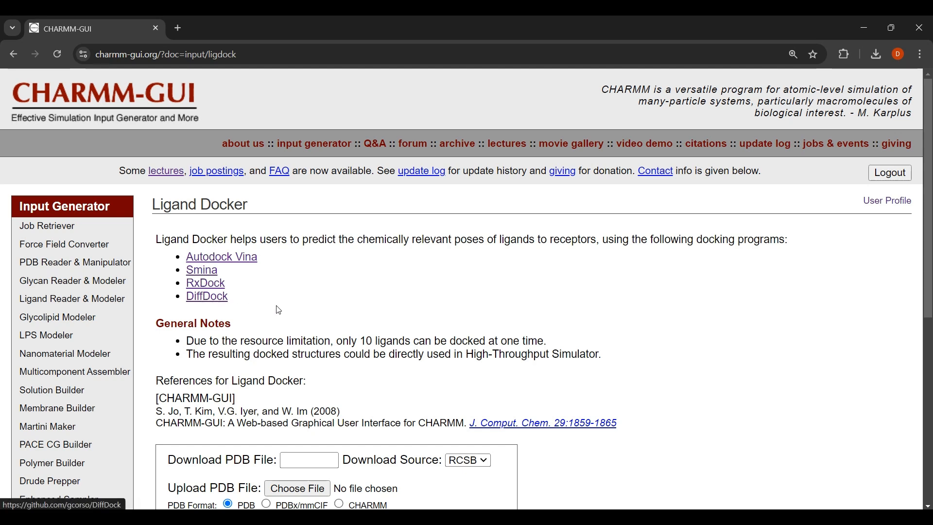
# Step: Briefly visit the High-Throughput Simulator page, then return to Ligand Docker's PDB input
pyautogui.scroll(-3)
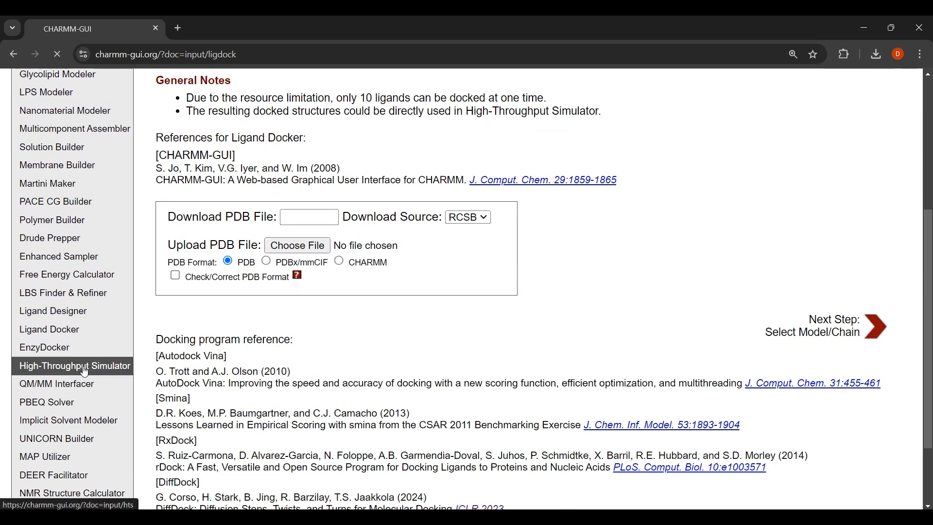
pyautogui.click(73, 366)
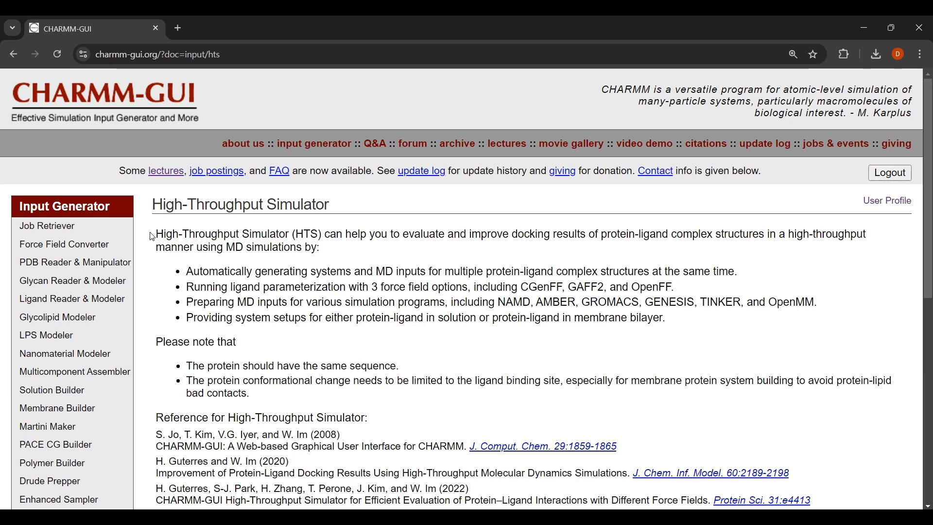
pyautogui.moveTo(348, 265)
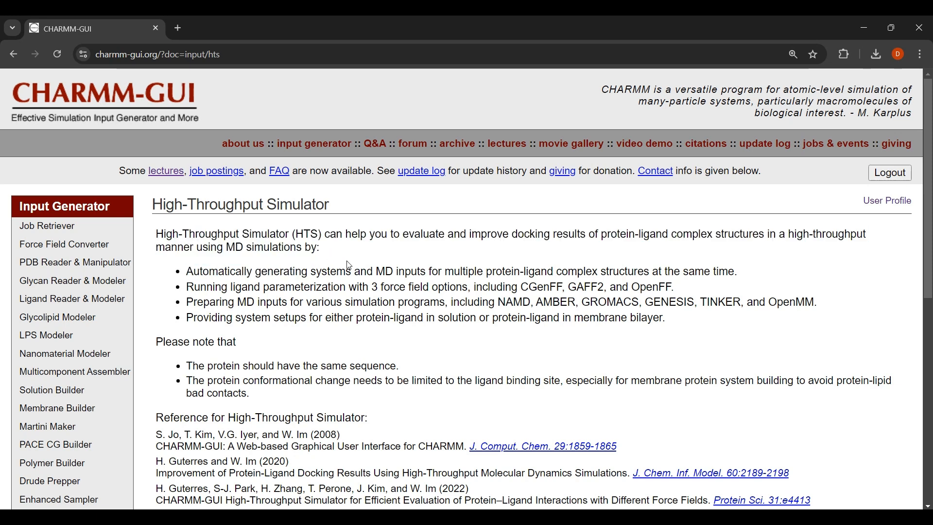
pyautogui.scroll(-3)
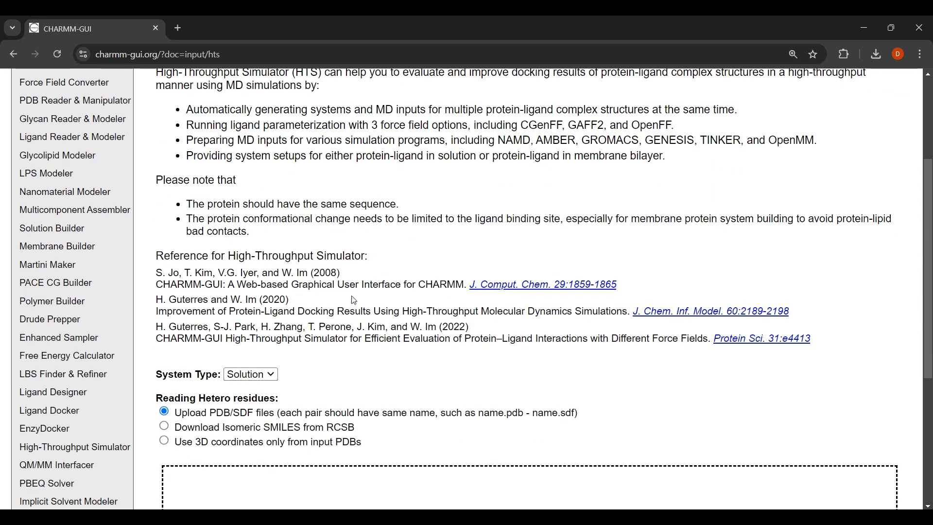
pyautogui.scroll(-3)
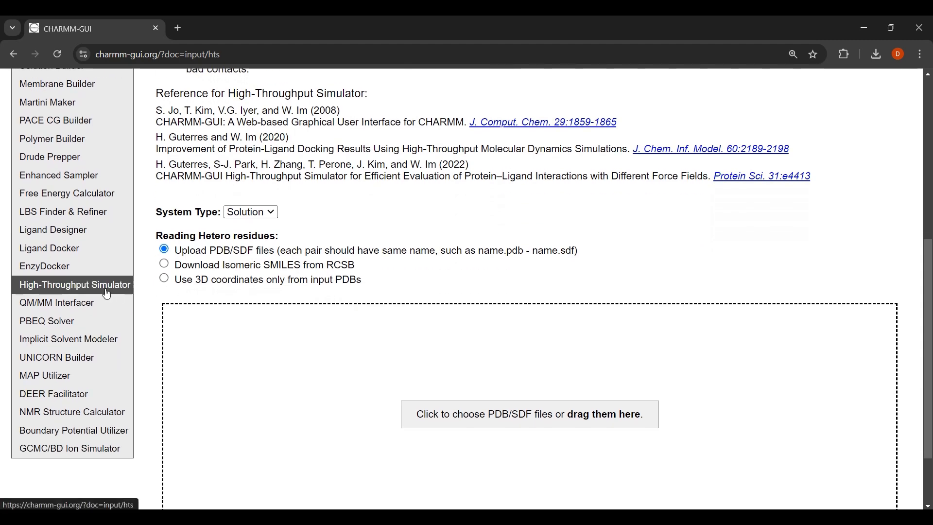
pyautogui.moveTo(50, 248)
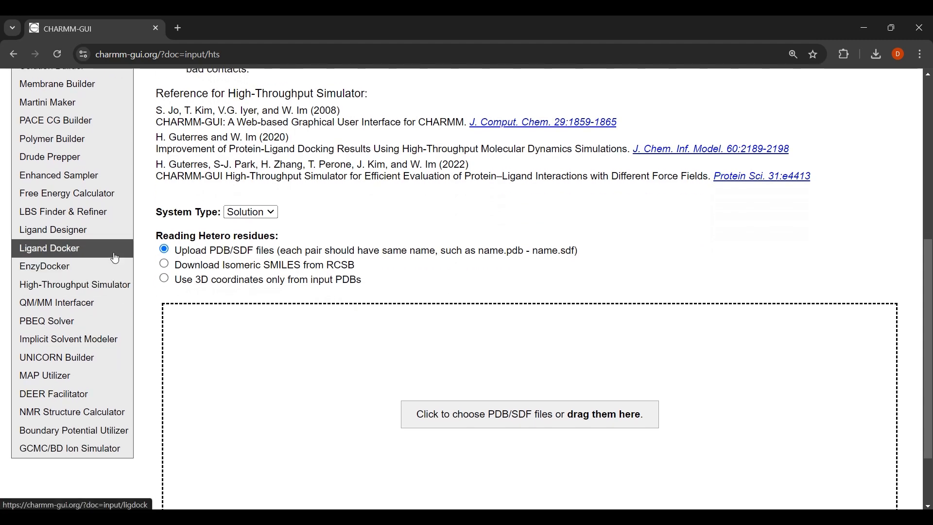
pyautogui.click(49, 249)
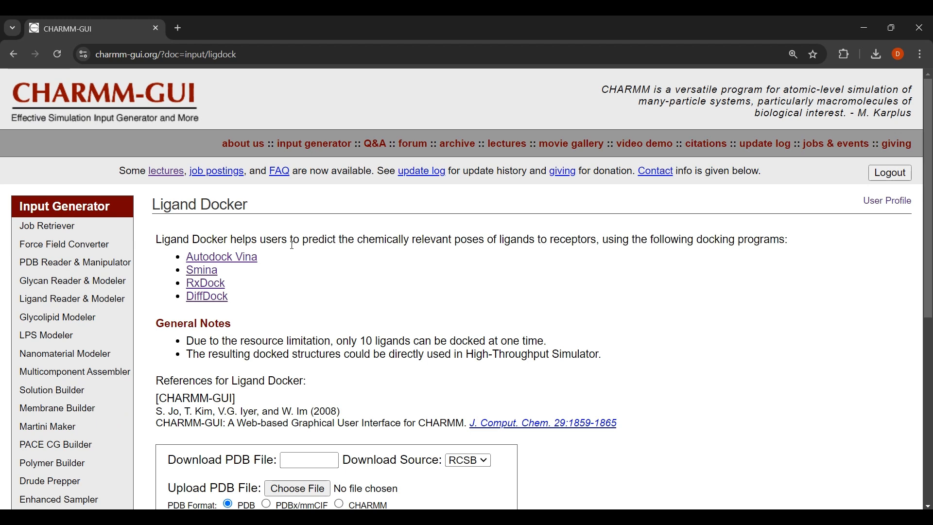
pyautogui.scroll(-3)
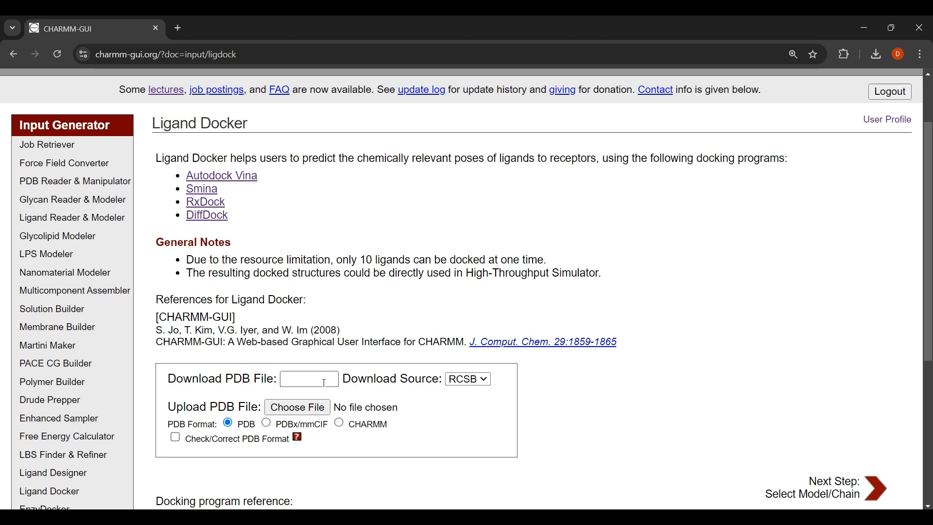
# Step: Fetch PDB 1RX2 and proceed to the model/chain selection page
pyautogui.write('1rx2')
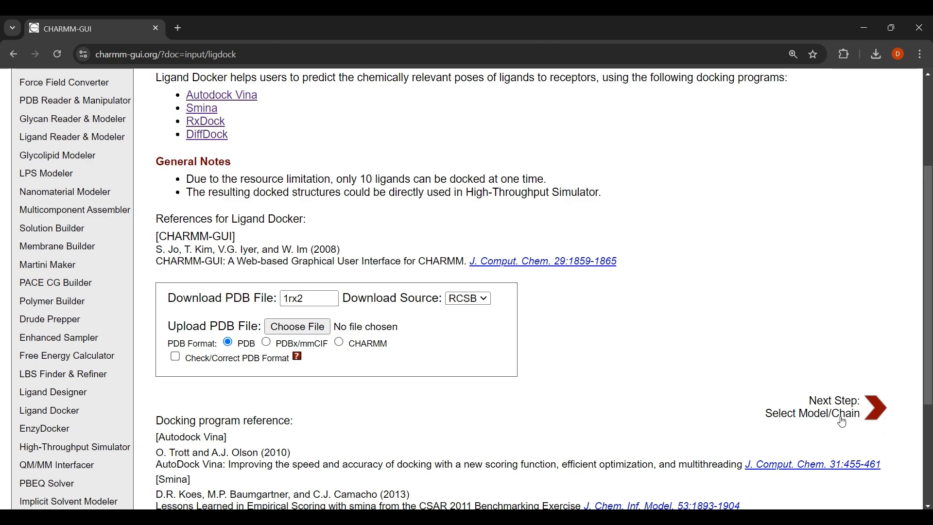
pyautogui.click(872, 408)
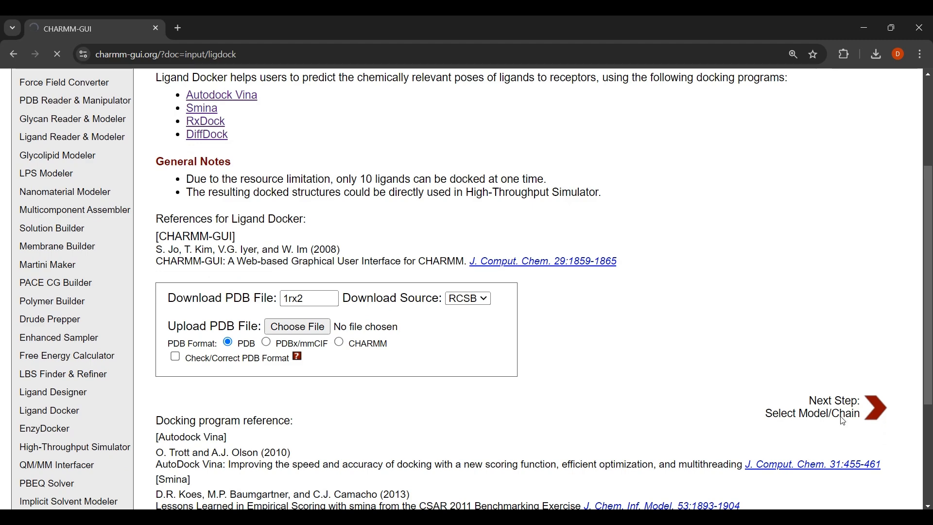
pyautogui.click(873, 407)
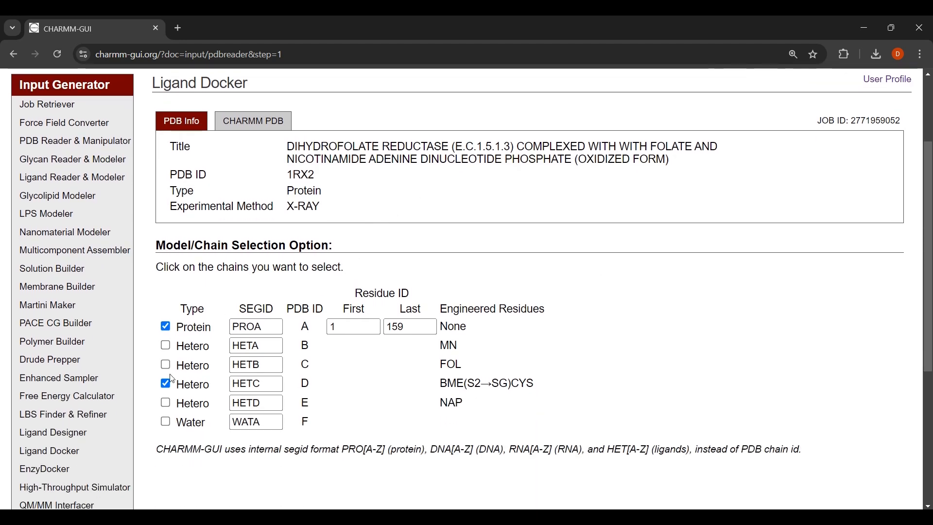
# Step: Keep the protein with FOL and NAP chains and generate the CHARMM PDB with default manipulation options
pyautogui.click(165, 403)
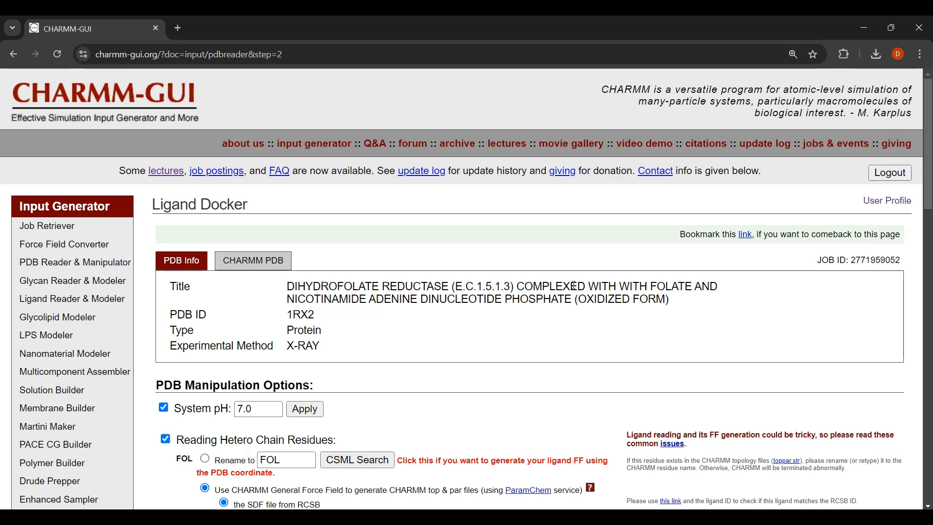
pyautogui.scroll(-3)
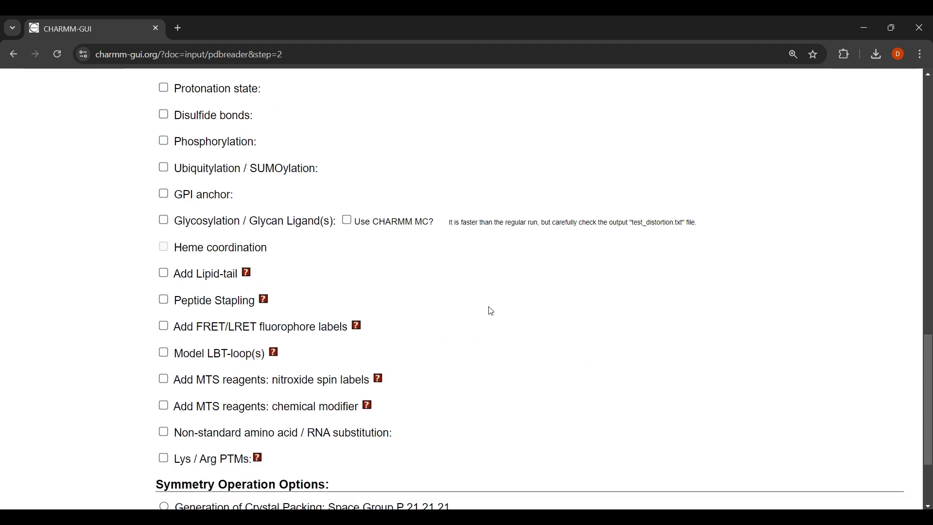
pyautogui.click(828, 454)
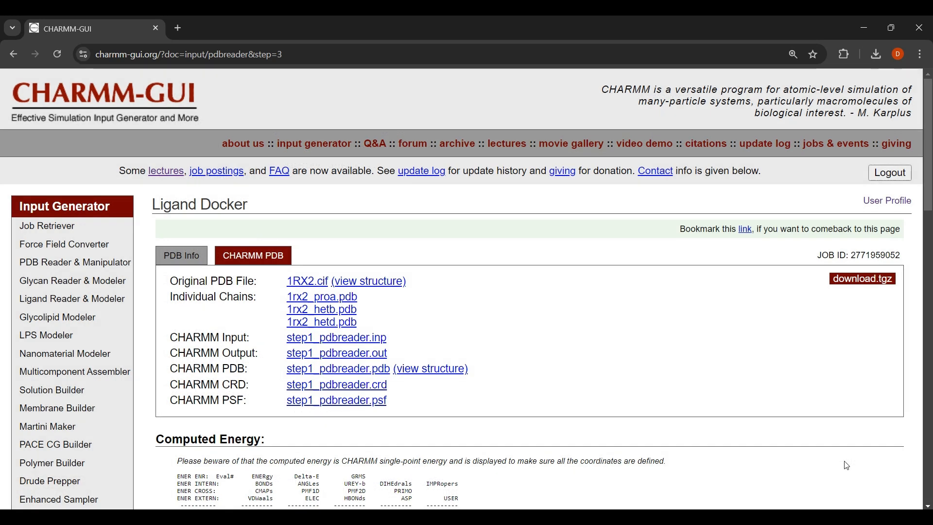
pyautogui.scroll(-3)
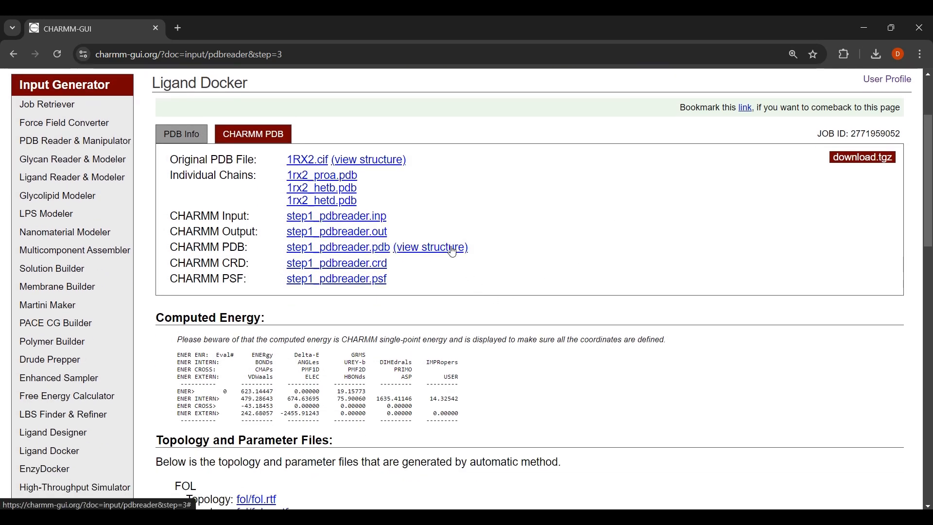
pyautogui.click(430, 247)
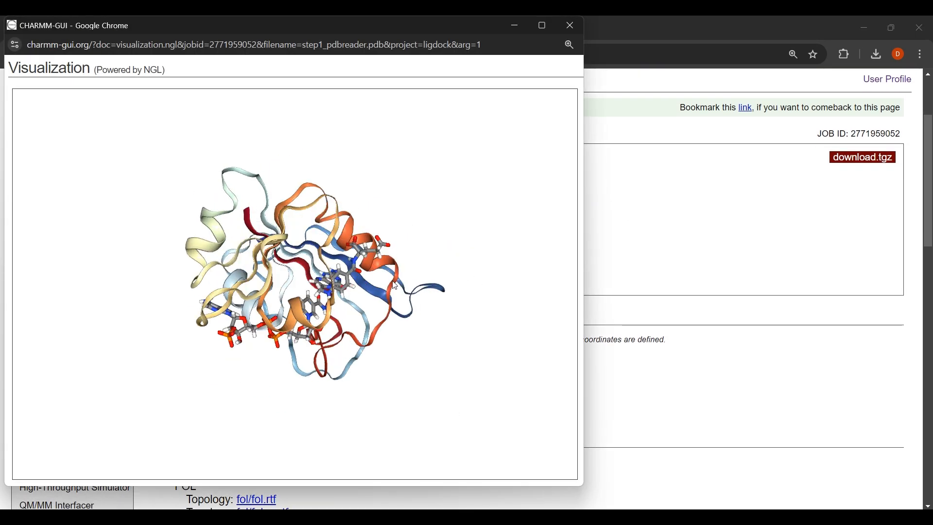
pyautogui.moveTo(393, 286); pyautogui.dragTo(375, 289)
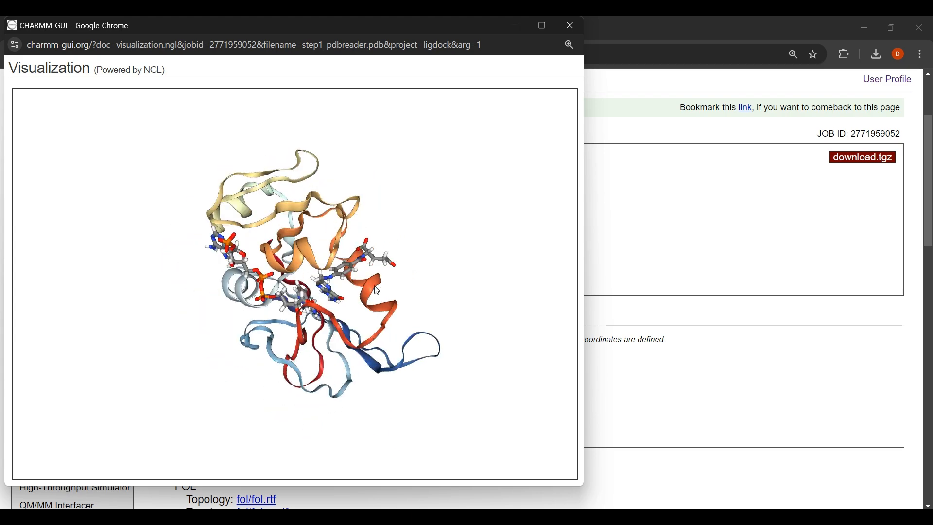
pyautogui.moveTo(375, 289); pyautogui.dragTo(384, 265)
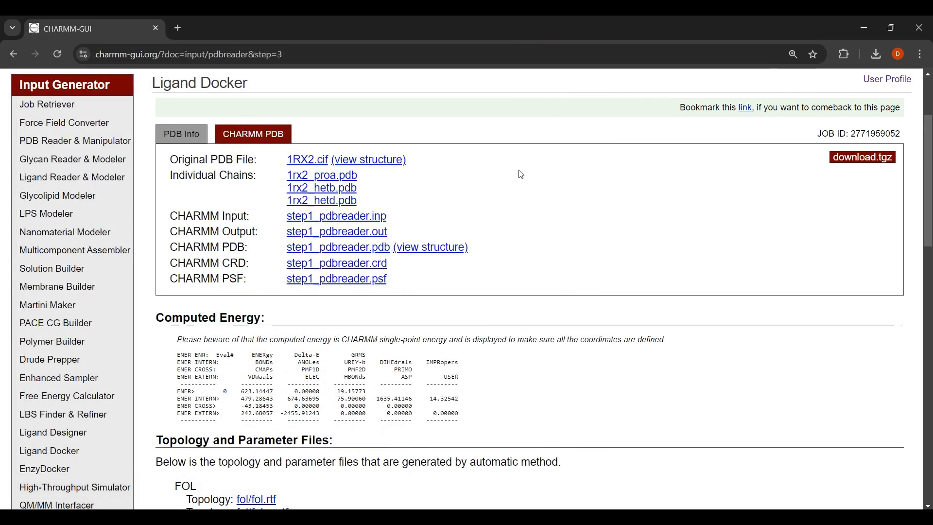
pyautogui.scroll(-3)
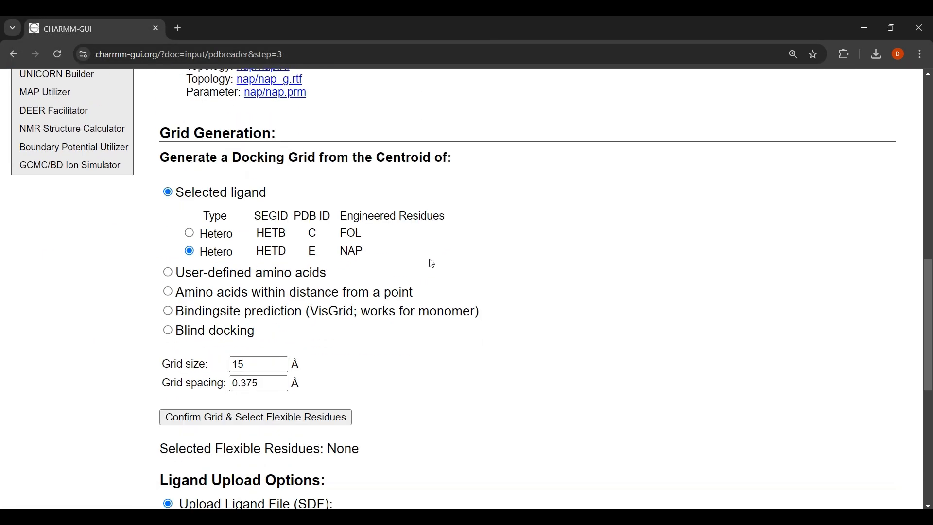
pyautogui.moveTo(393, 408)
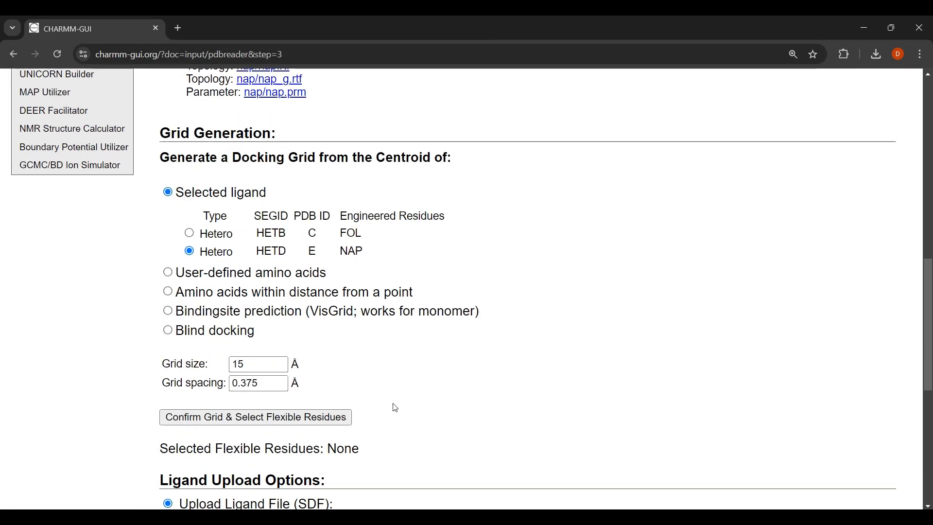
pyautogui.moveTo(399, 417)
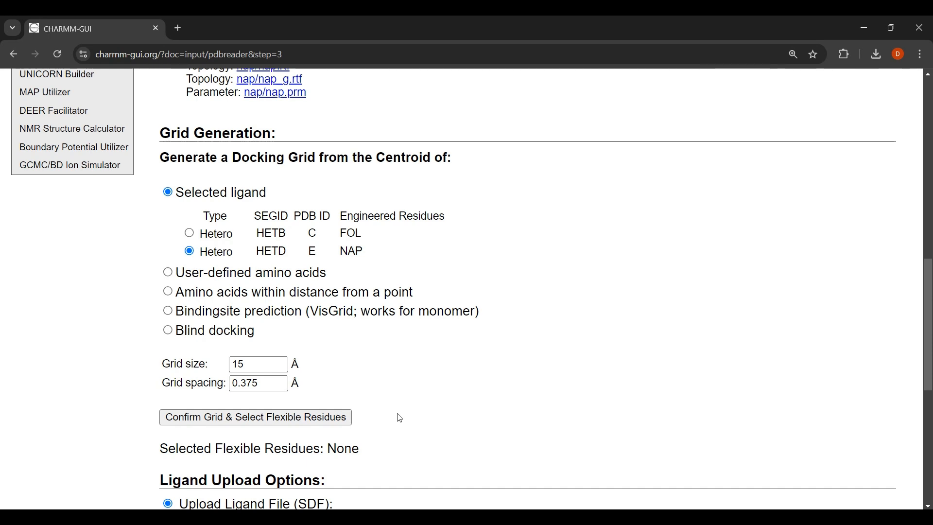
pyautogui.moveTo(403, 417)
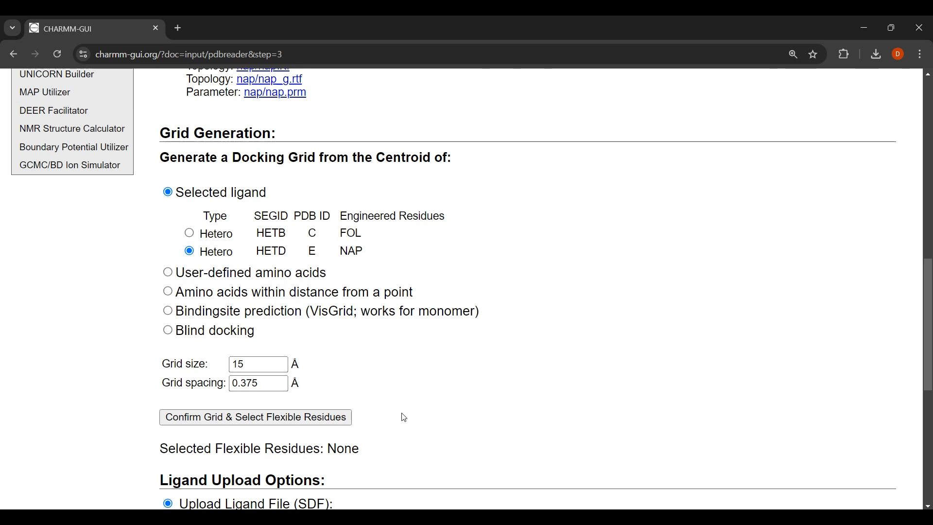
pyautogui.moveTo(181, 263)
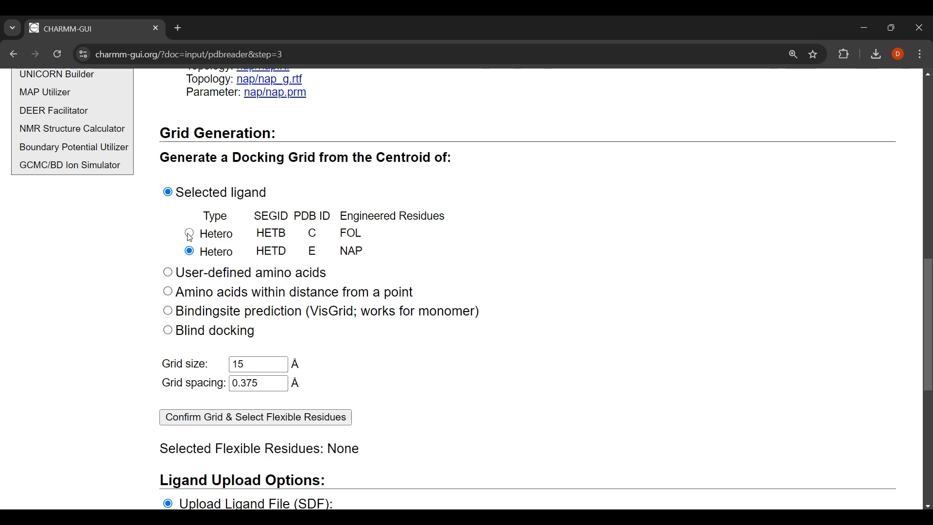
# Step: Set the grid centre to the HETB FOL ligand and confirm the 15 Å grid for flexible-residue selection
pyautogui.click(255, 417)
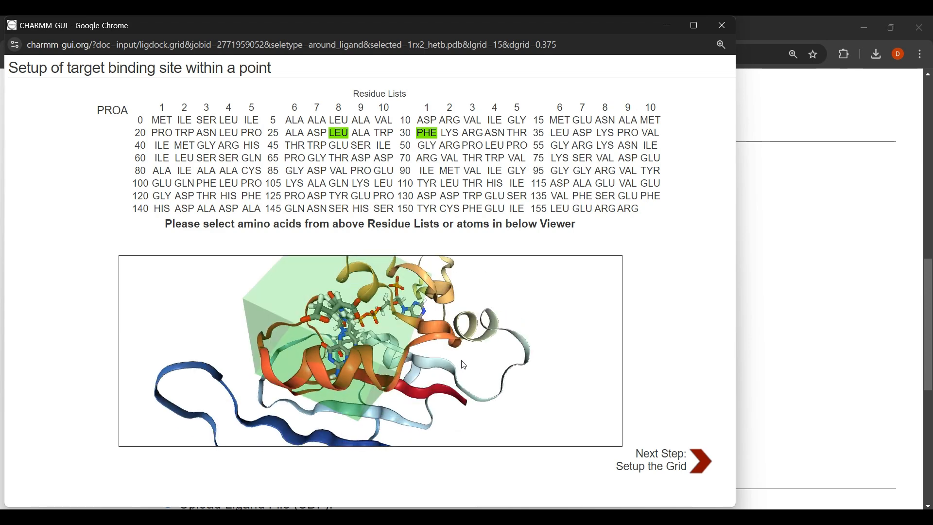
pyautogui.click(701, 461)
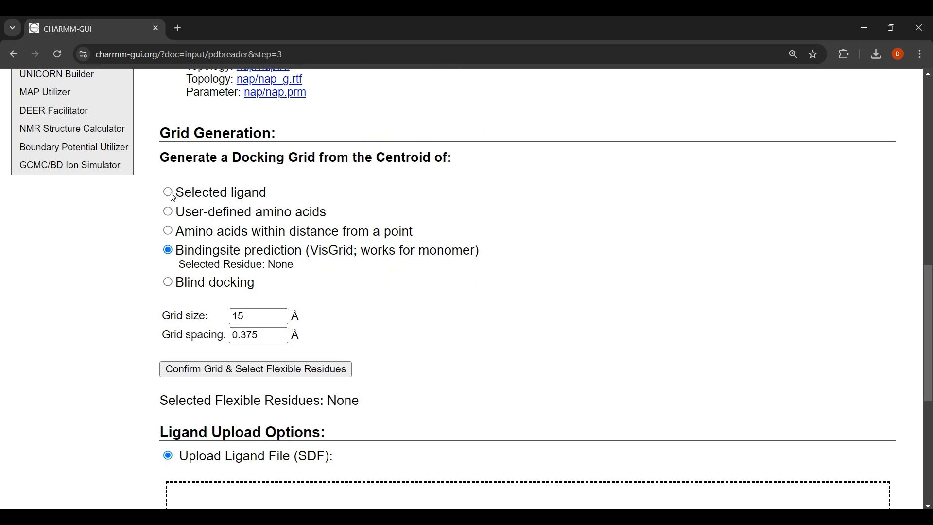
pyautogui.click(168, 193)
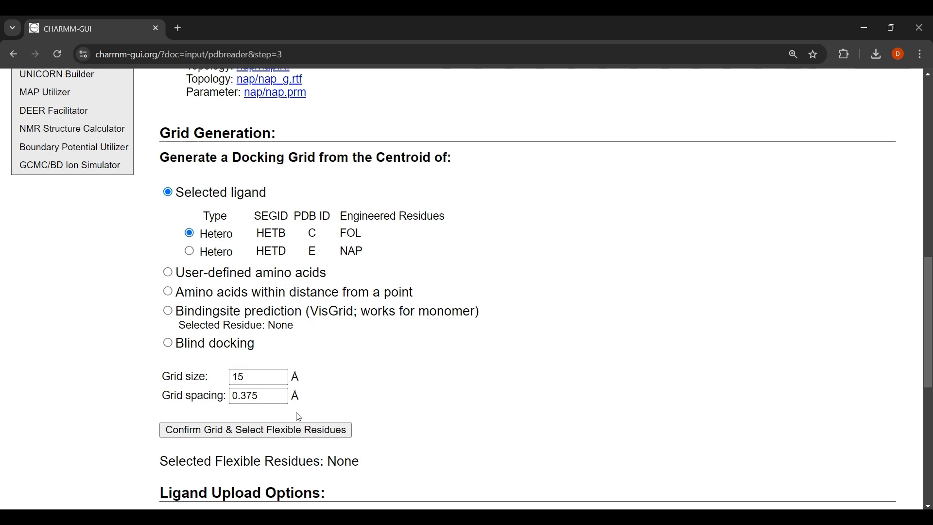
pyautogui.click(255, 429)
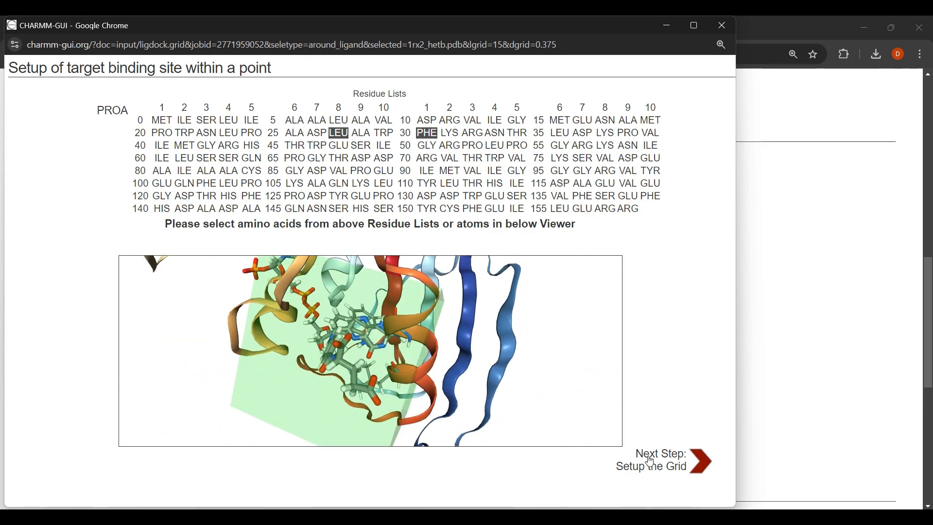
# Step: Confirm LEU 28 and PHE 31 as flexible residues and set up the FOL-centred grid
pyautogui.click(700, 461)
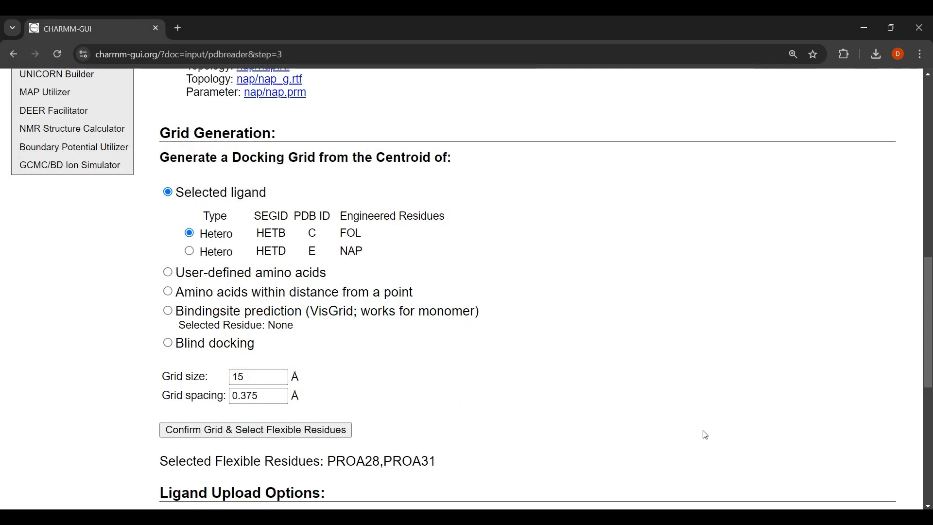
# Step: Attach ligand_1.sdf and ligand_2.sdf as the ligand files to dock
pyautogui.scroll(-3)
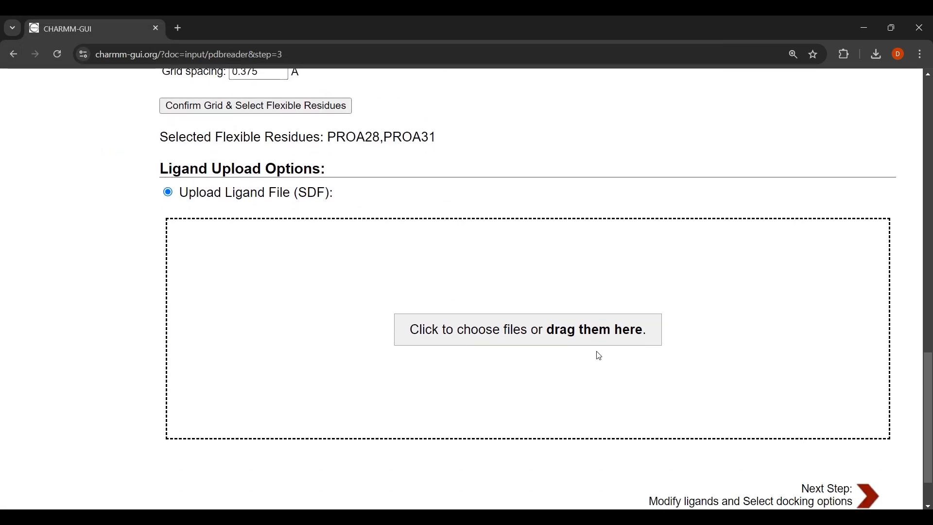
pyautogui.moveTo(602, 337)
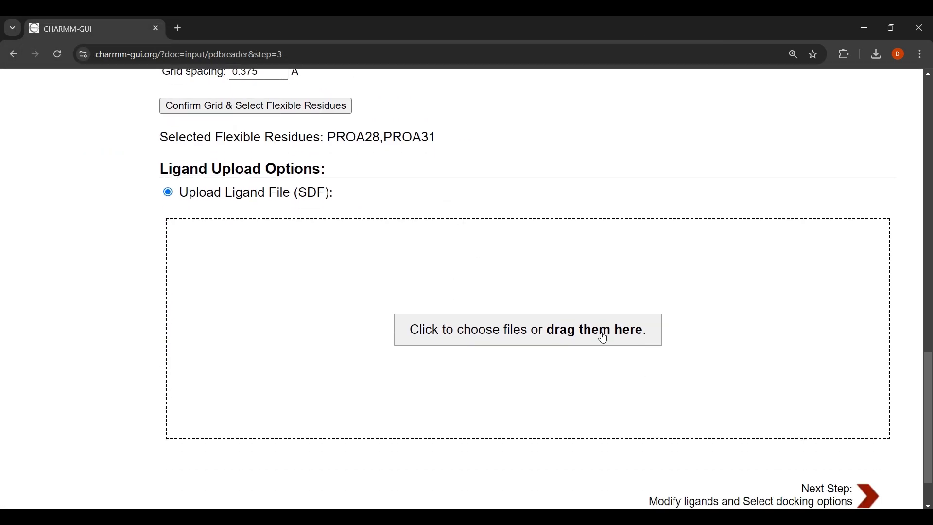
pyautogui.click(527, 330)
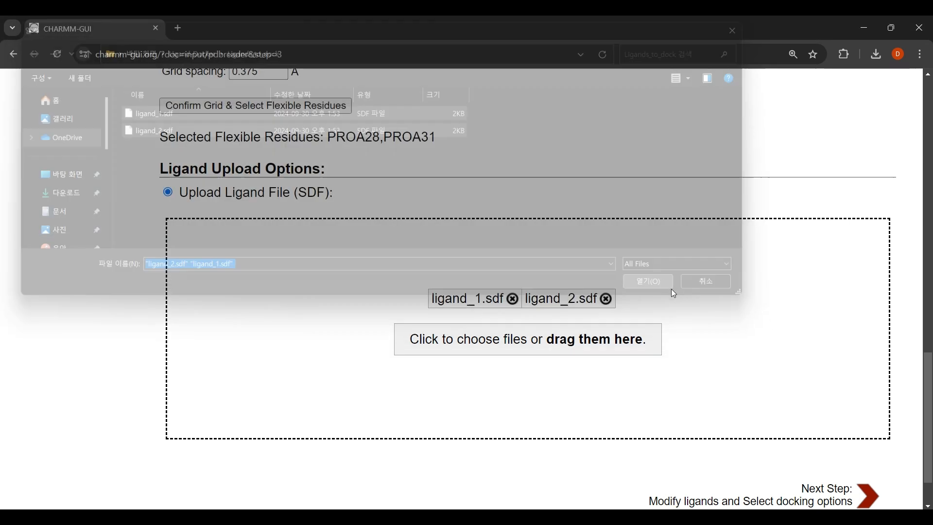
pyautogui.click(648, 281)
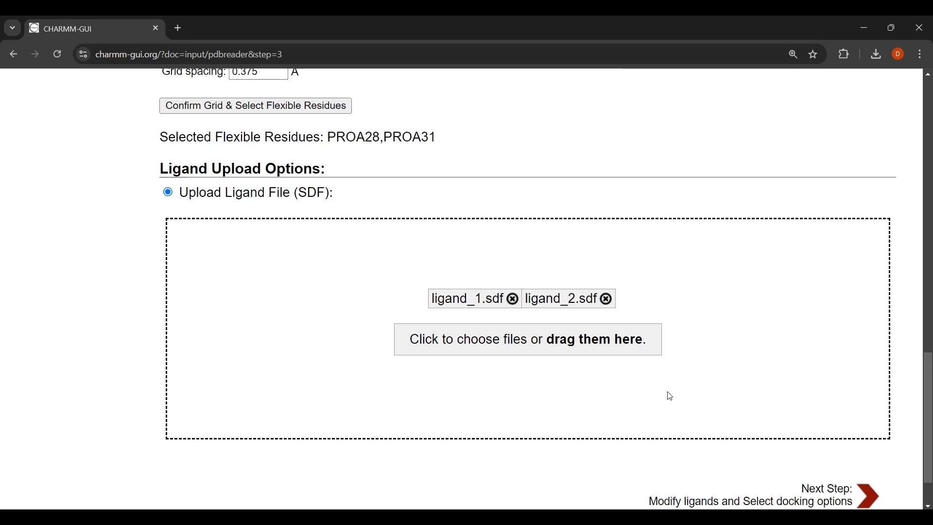
pyautogui.moveTo(814, 493)
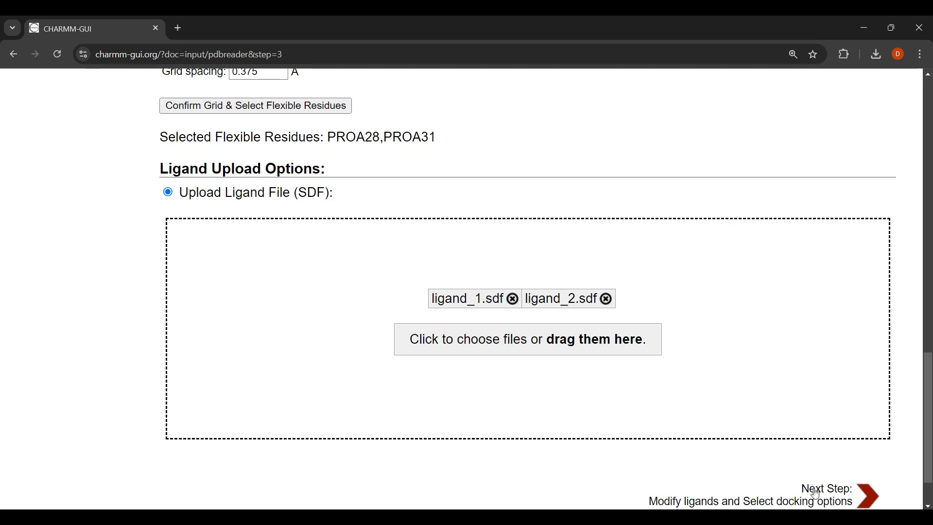
# Step: Proceed to ligand options and switch the cofactor from FOL (HETB) to NAP (HETD)
pyautogui.click(874, 495)
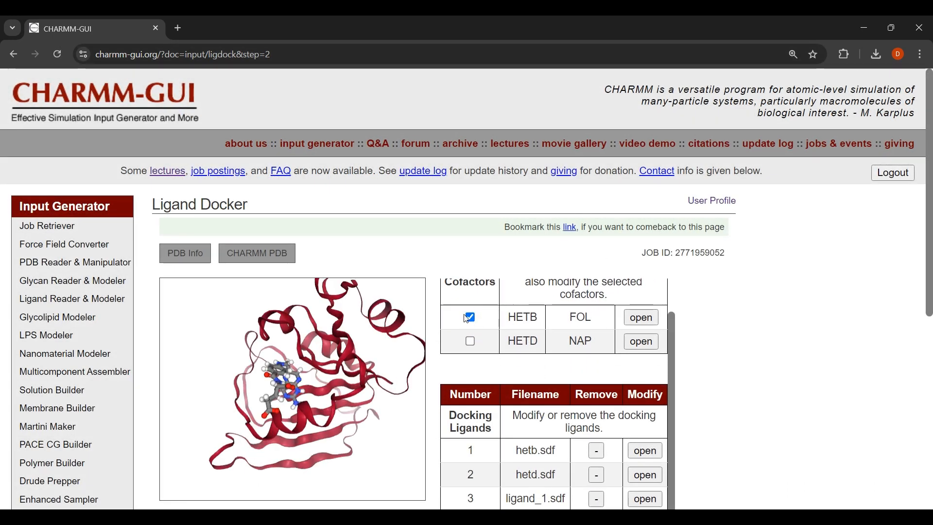
pyautogui.click(470, 317)
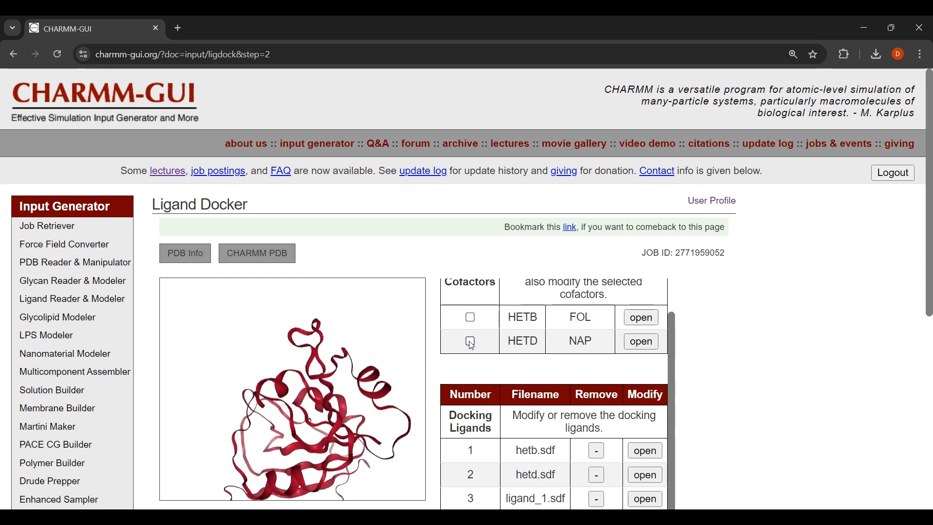
pyautogui.scroll(-3)
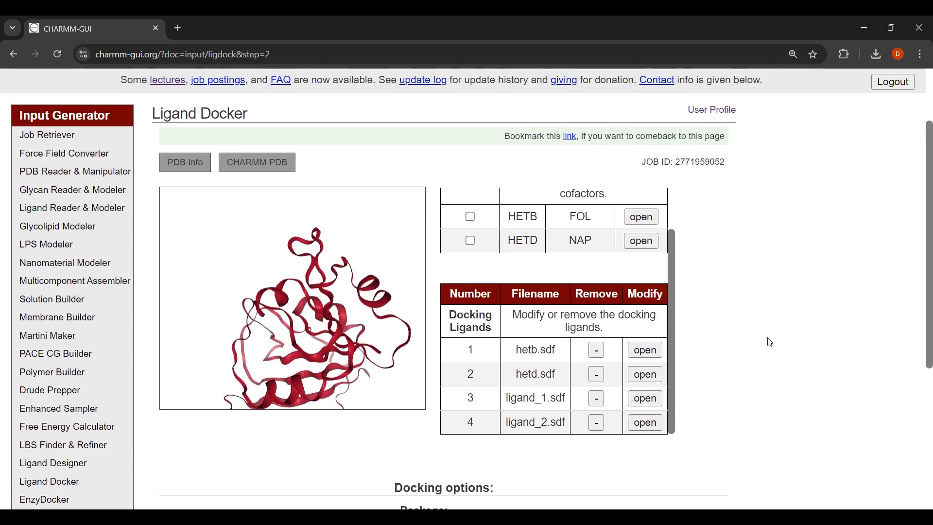
pyautogui.scroll(-3)
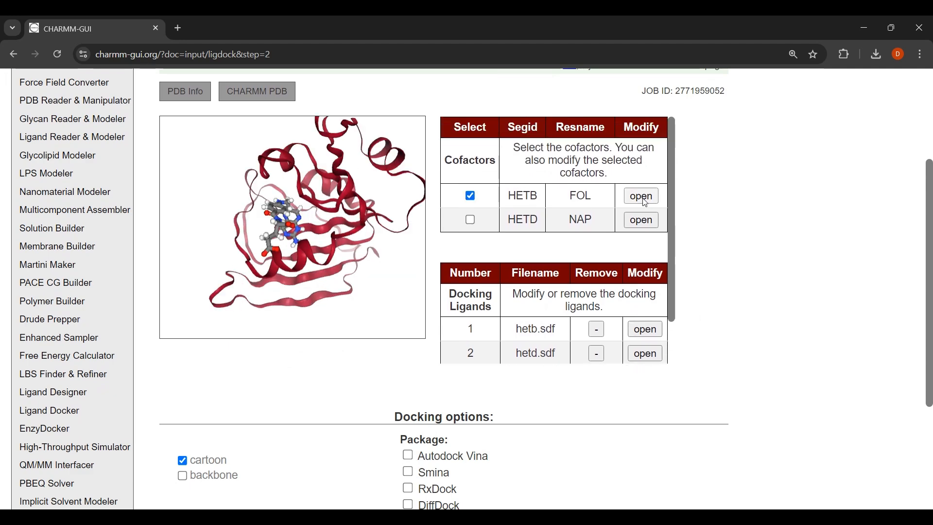
pyautogui.click(641, 196)
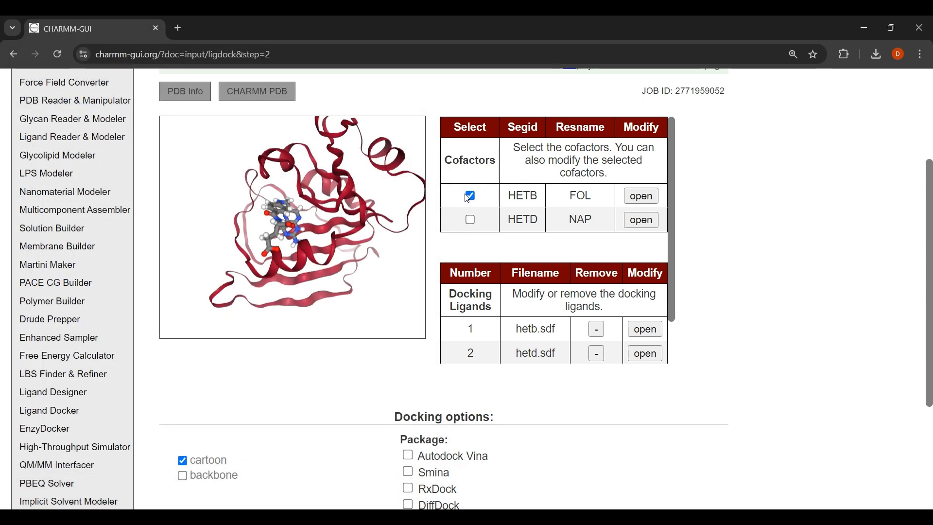
pyautogui.click(469, 220)
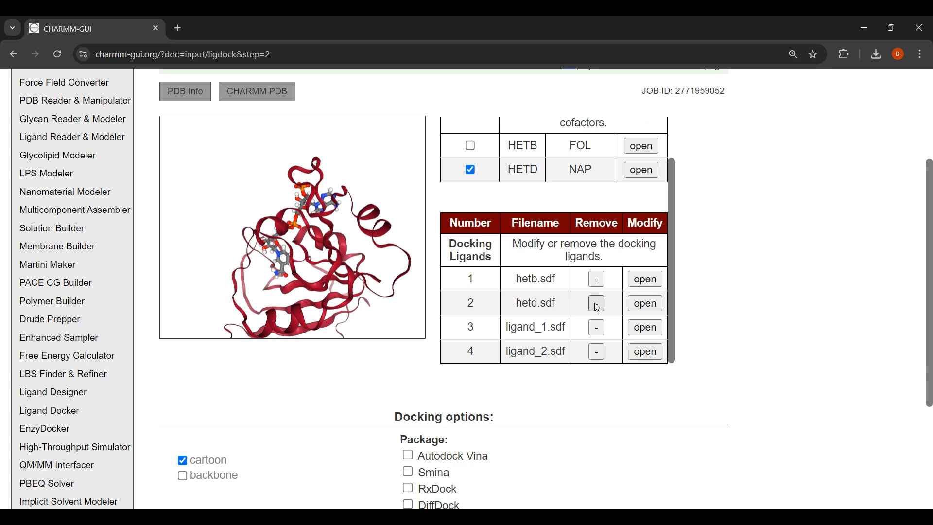
# Step: Remove hetd.sdf from the docking ligands, leaving hetb.sdf, ligand_1.sdf and ligand_2.sdf
pyautogui.click(596, 303)
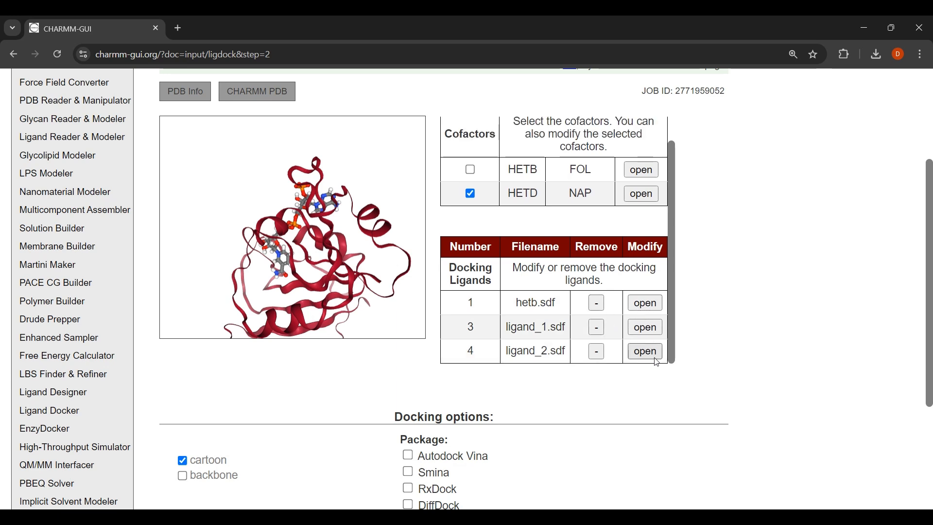
pyautogui.scroll(-3)
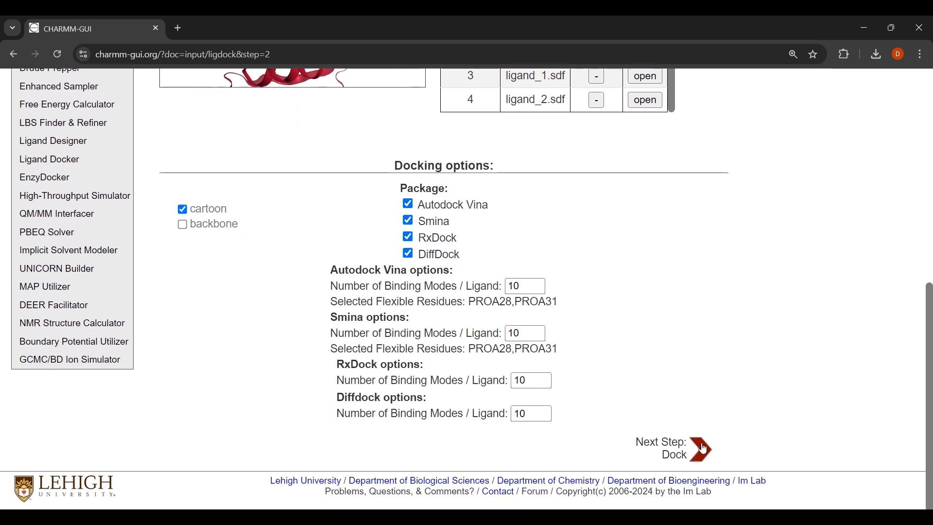
# Step: Run the docking and preview the top-ranked Vina hetb.sdf poses in the results table
pyautogui.click(701, 449)
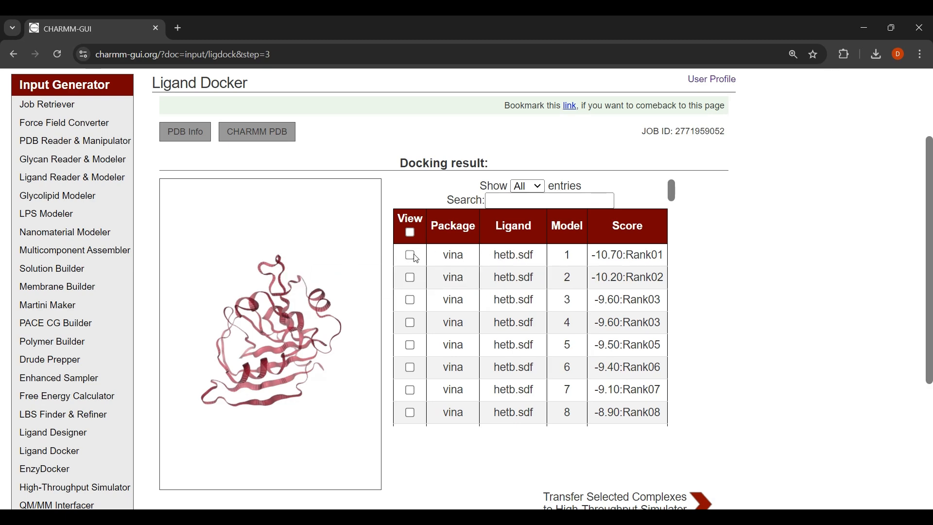
pyautogui.click(409, 255)
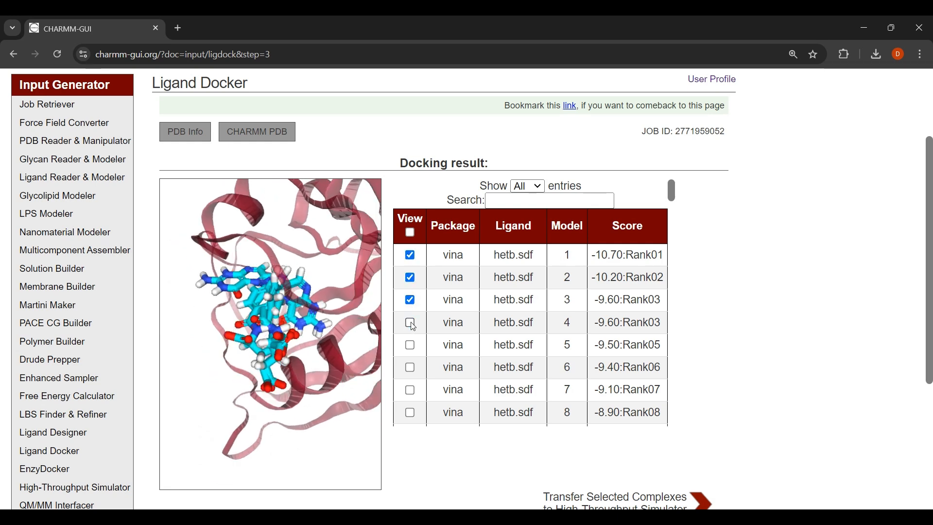
pyautogui.click(409, 232)
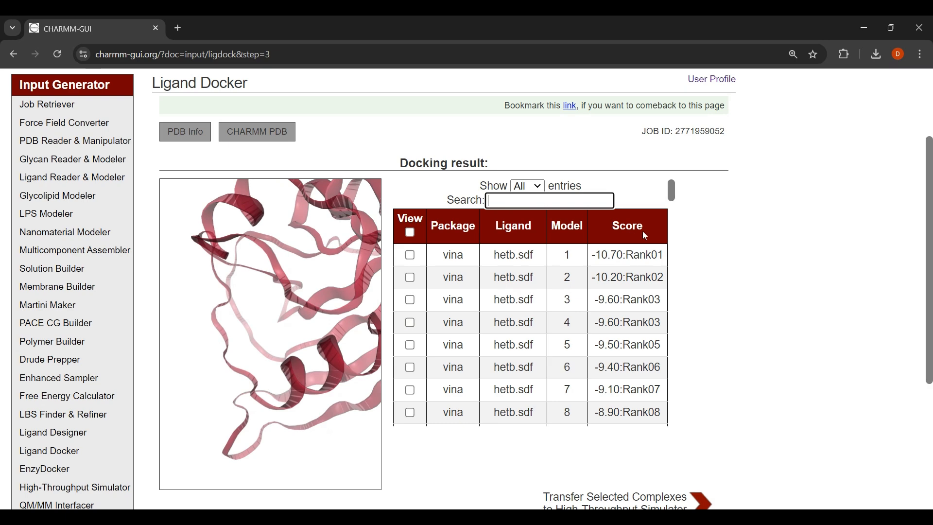
pyautogui.write('dif')
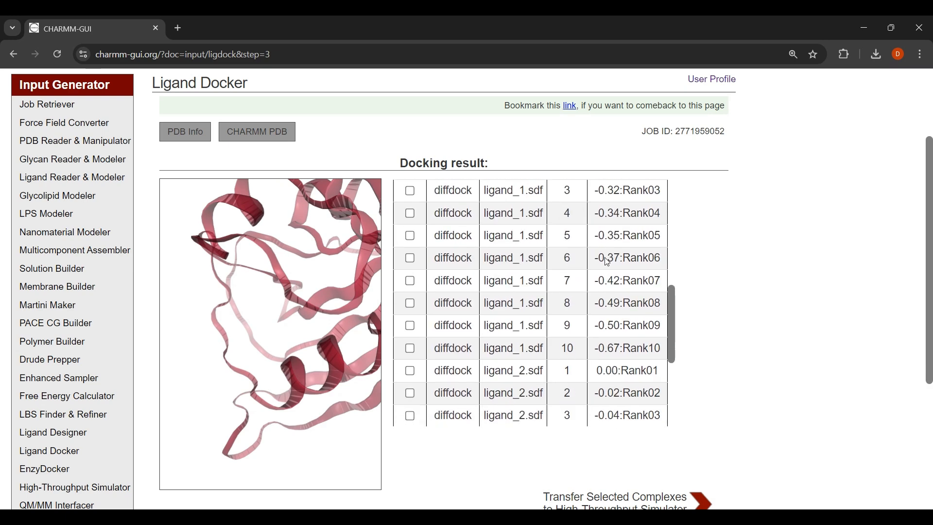
pyautogui.write('diff')
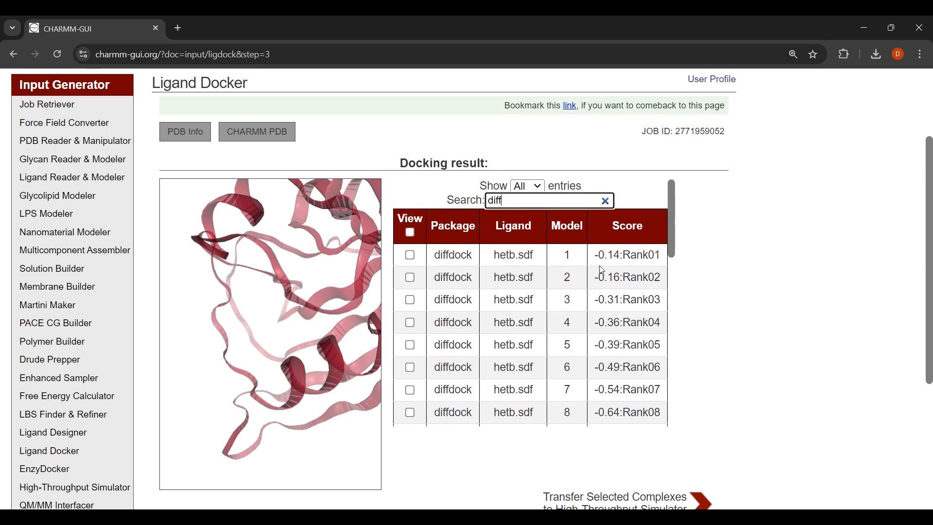
pyautogui.write('hetb')
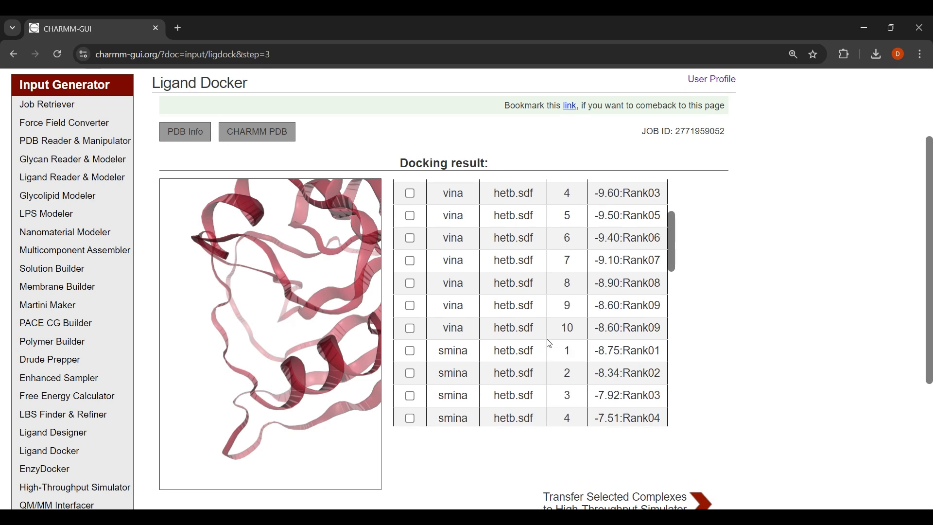
pyautogui.write('hetb')
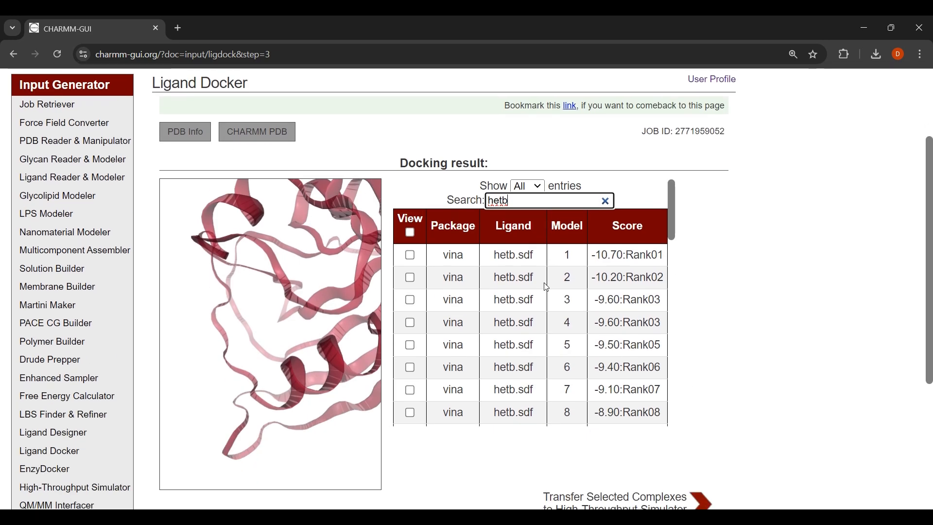
pyautogui.write('vina Rank01')
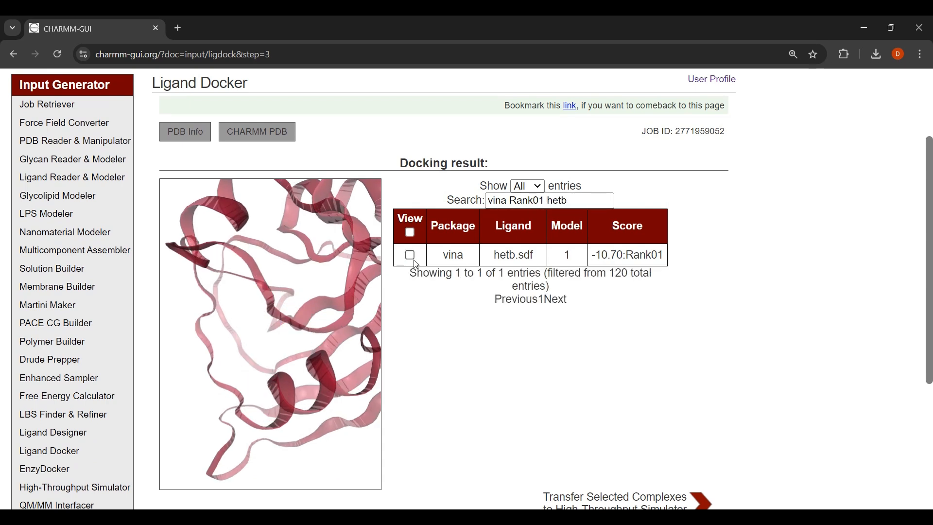
pyautogui.click(549, 199)
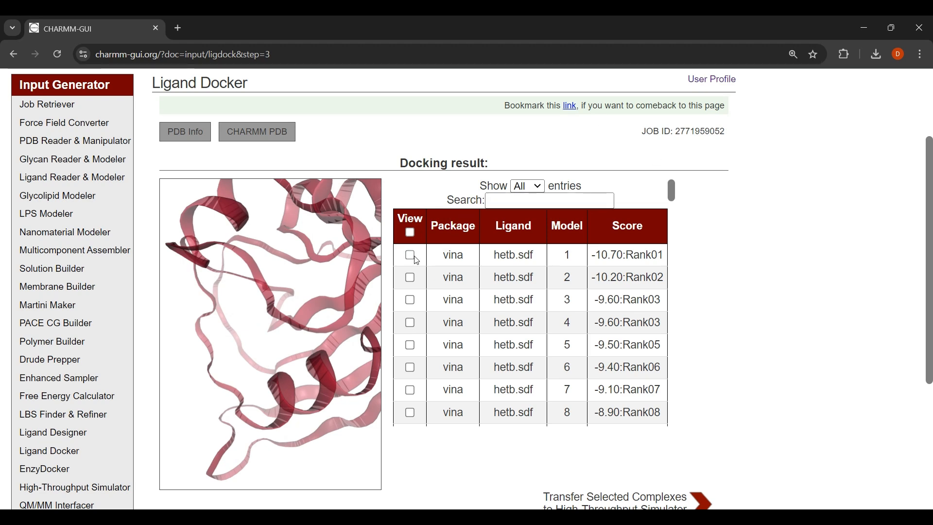
pyautogui.click(409, 277)
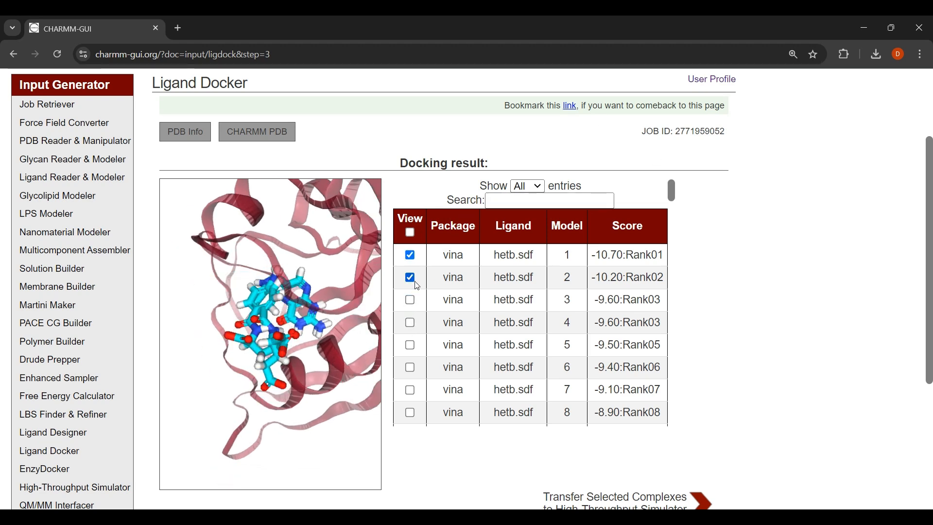
pyautogui.click(409, 232)
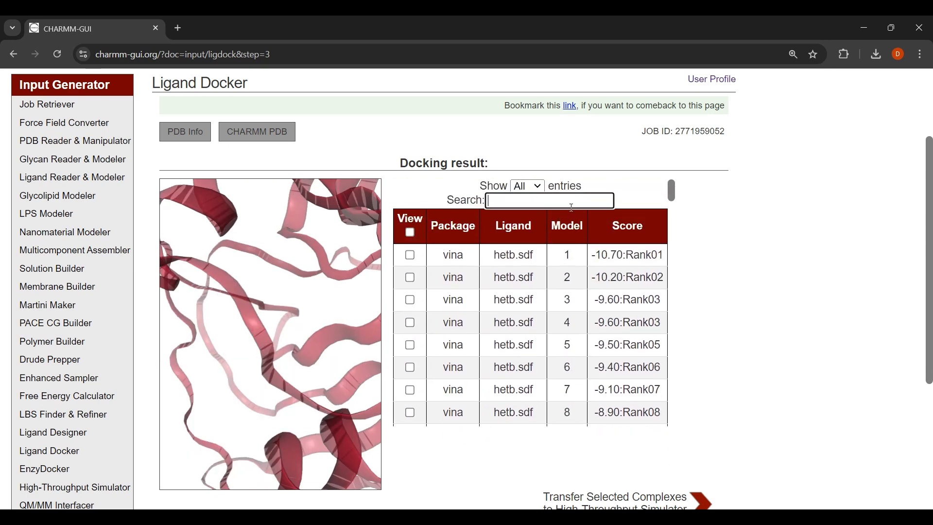
pyautogui.moveTo(599, 218)
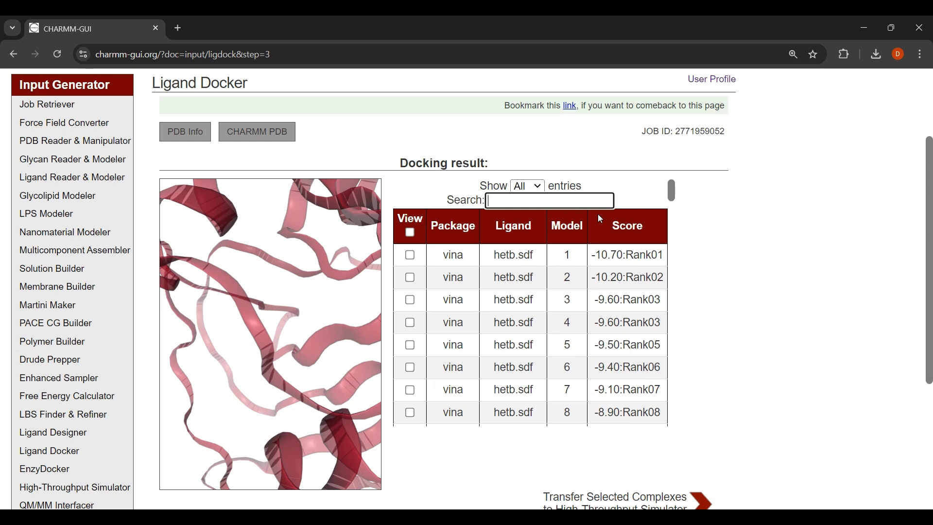
# Step: Filter to Rank01, select each package's top pose per ligand, and transfer them to the High-Throughput Simulator
pyautogui.write('Rank01')
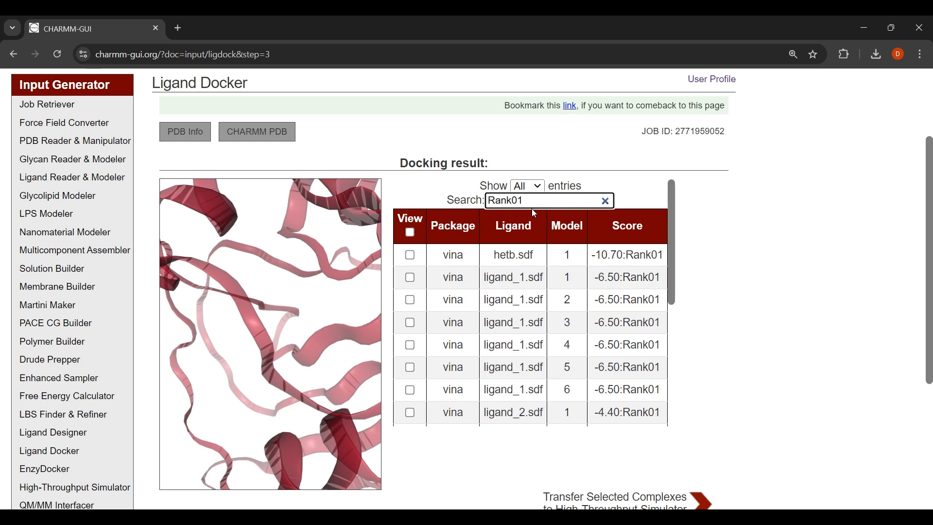
pyautogui.moveTo(590, 257)
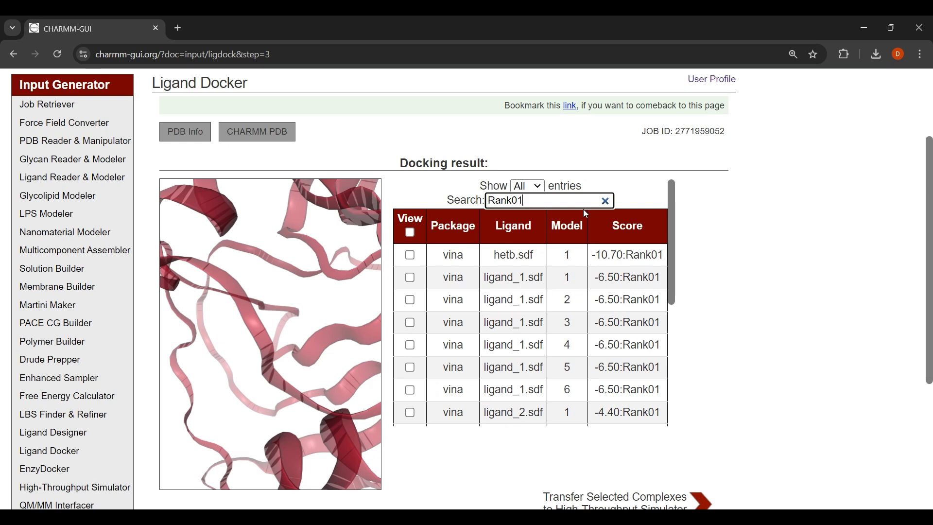
pyautogui.click(409, 258)
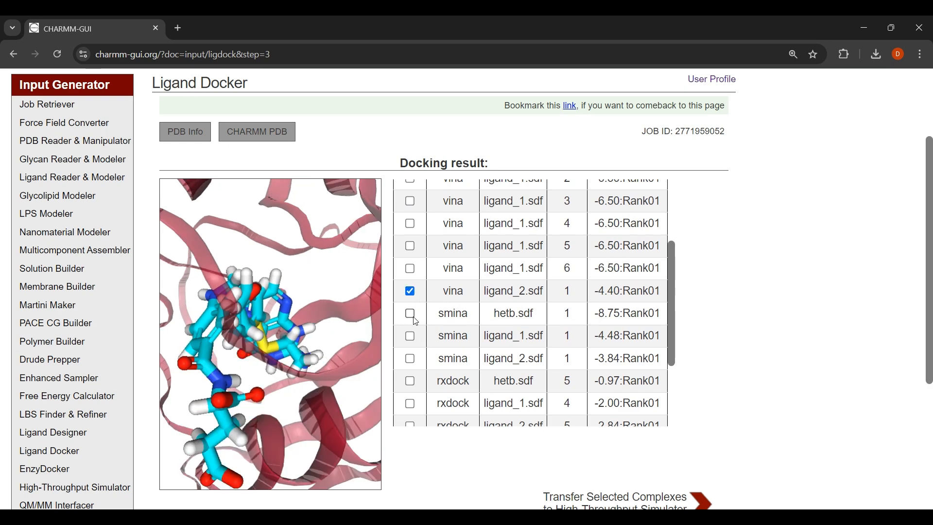
pyautogui.click(409, 358)
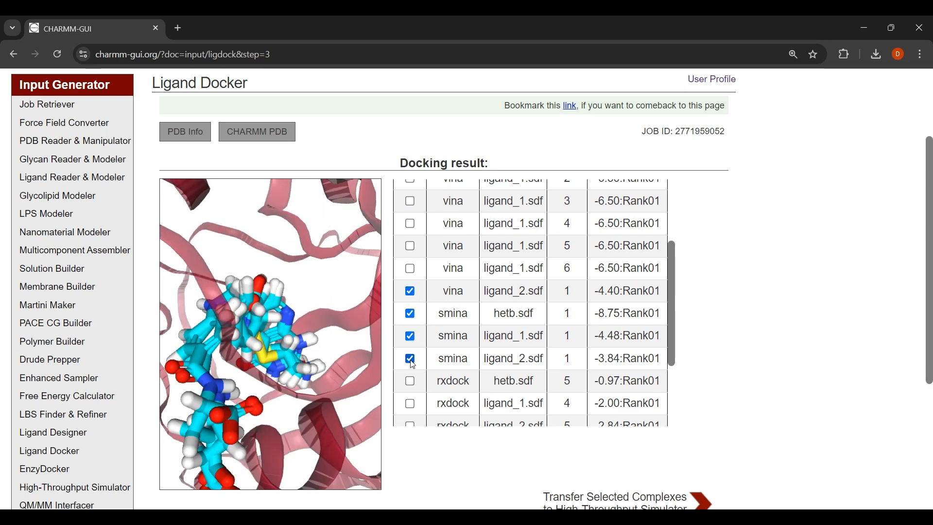
pyautogui.click(409, 358)
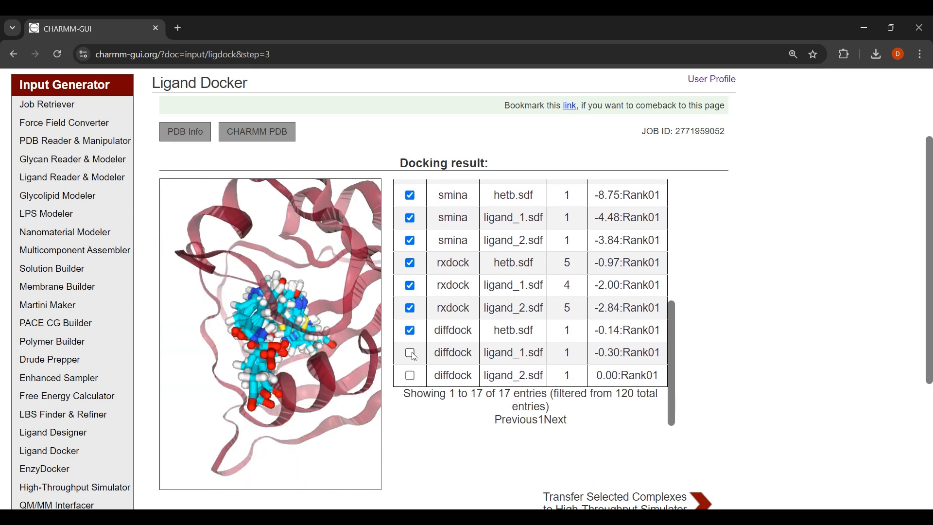
pyautogui.click(615, 500)
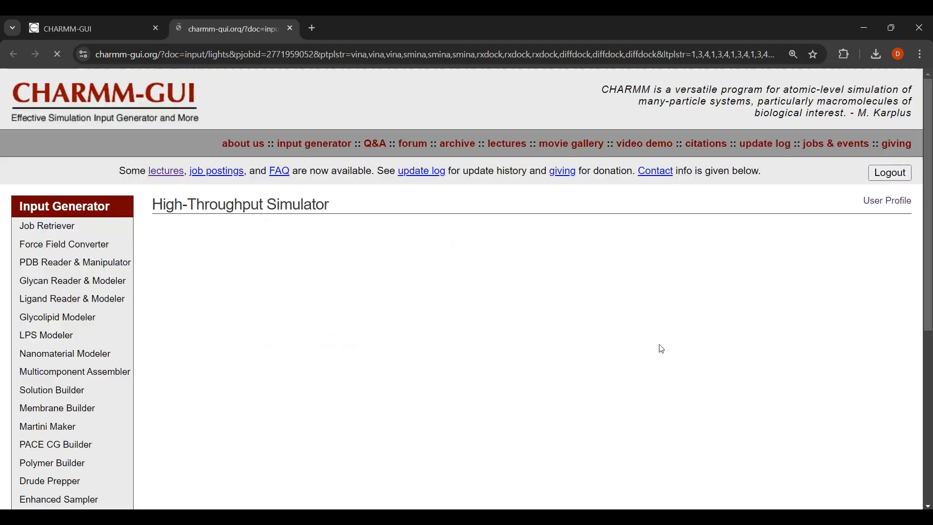